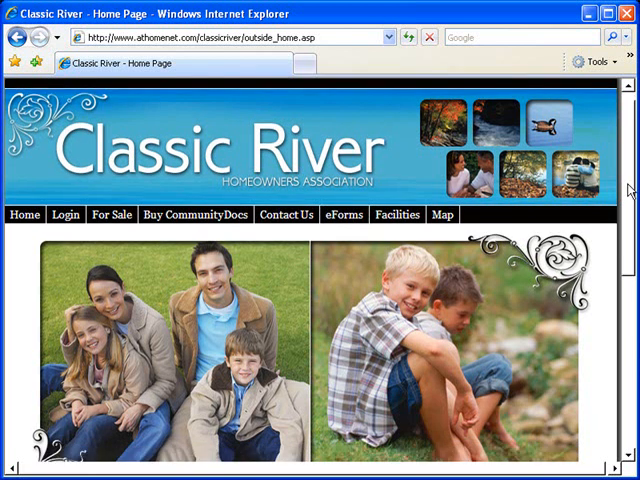
Browse the top menus, go back to Public Home, then sign in through Resident Login.
{"action": "scroll", "scroll_direction": "down", "scroll_amount": 3}
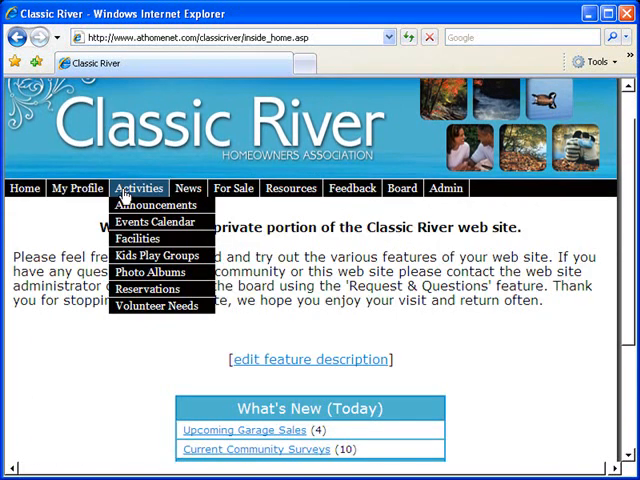
{"action": "left_click", "coordinate": [233, 188]}
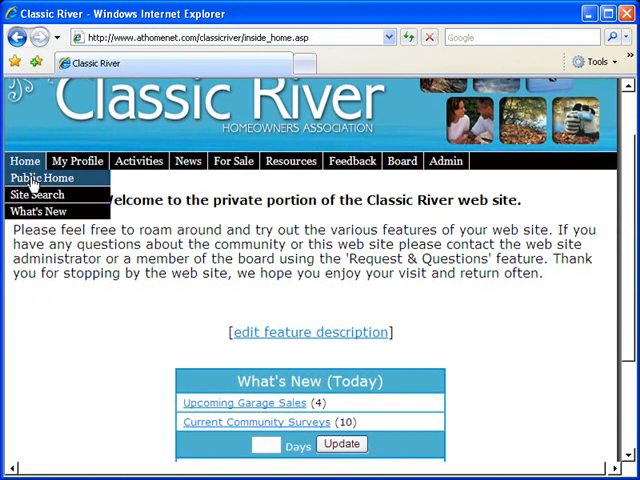
{"action": "left_click", "coordinate": [41, 178]}
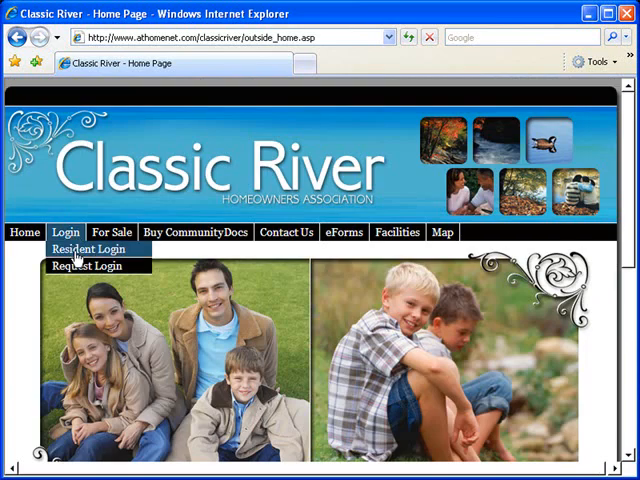
{"action": "left_click", "coordinate": [88, 248]}
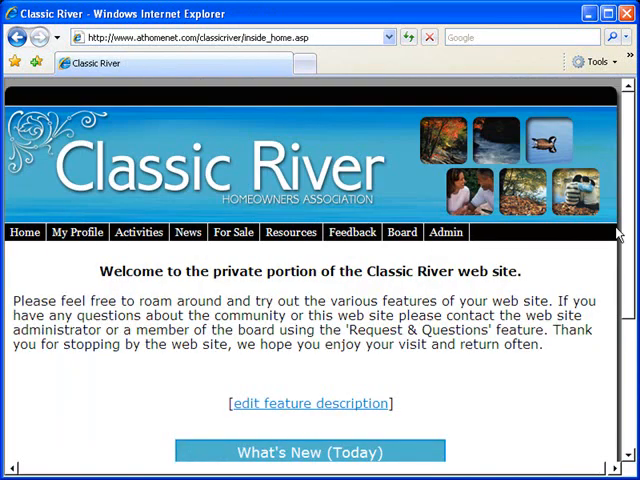
{"action": "scroll", "scroll_direction": "down", "scroll_amount": 3}
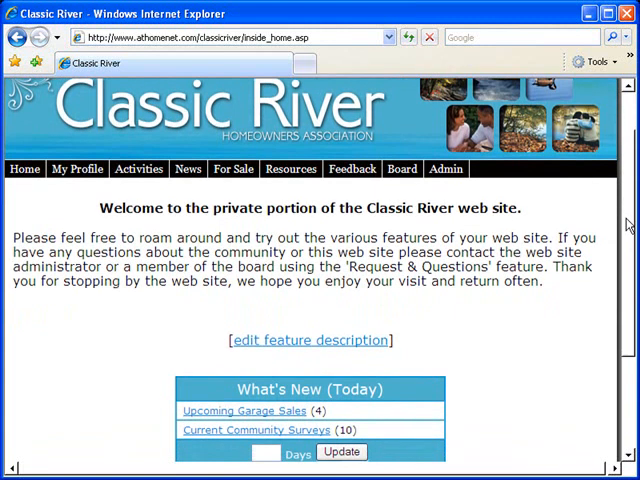
{"action": "scroll", "scroll_direction": "down", "scroll_amount": 3}
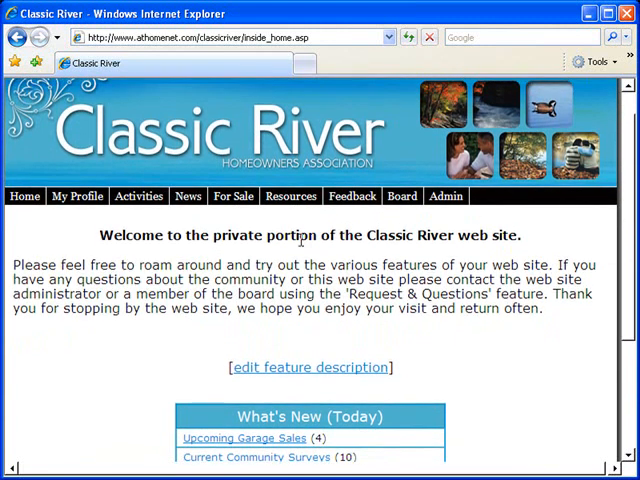
{"action": "left_click", "coordinate": [446, 117]}
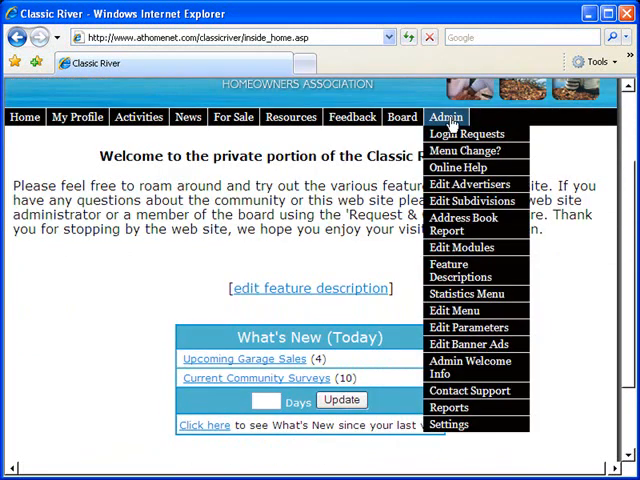
{"action": "mouse_move", "coordinate": [469, 367]}
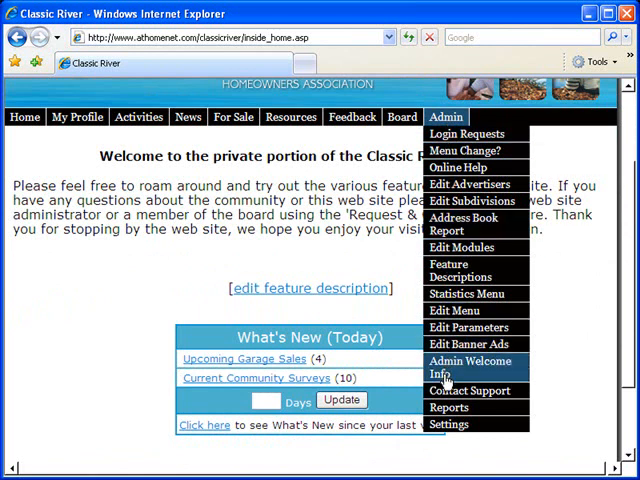
{"action": "left_click", "coordinate": [469, 390]}
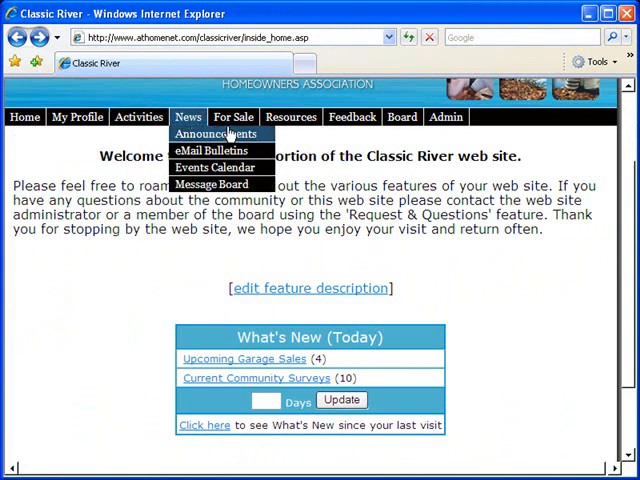
{"action": "left_click", "coordinate": [352, 117]}
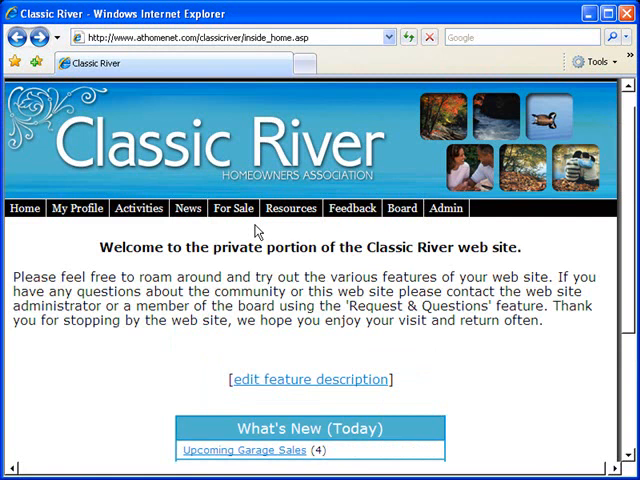
View the Homeowner's Meeting Minutes document under Resources > Documents, then return to the private home page.
{"action": "left_click", "coordinate": [139, 188]}
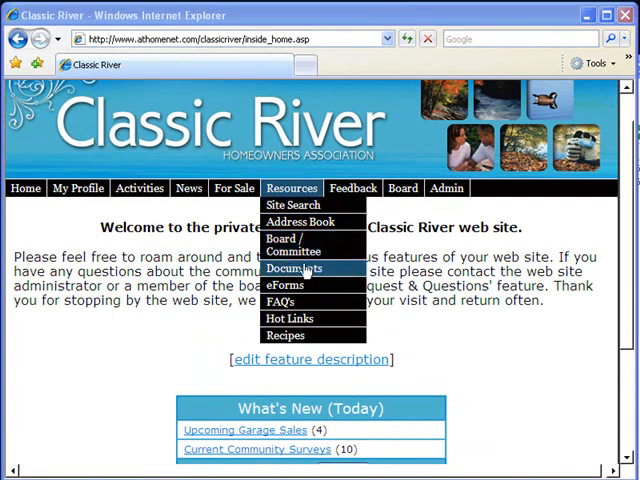
{"action": "left_click", "coordinate": [294, 269]}
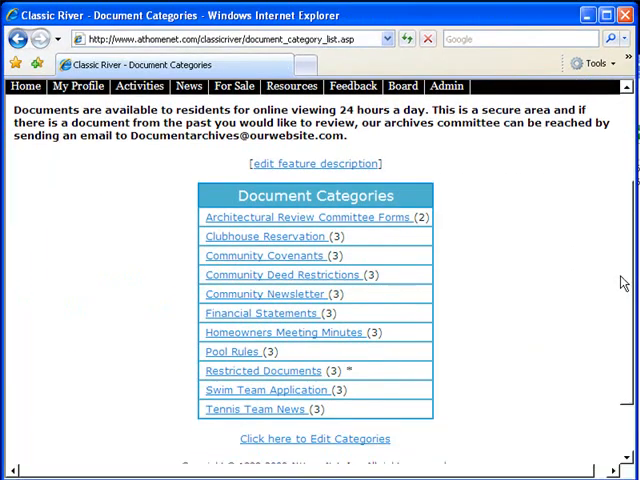
{"action": "mouse_move", "coordinate": [315, 332]}
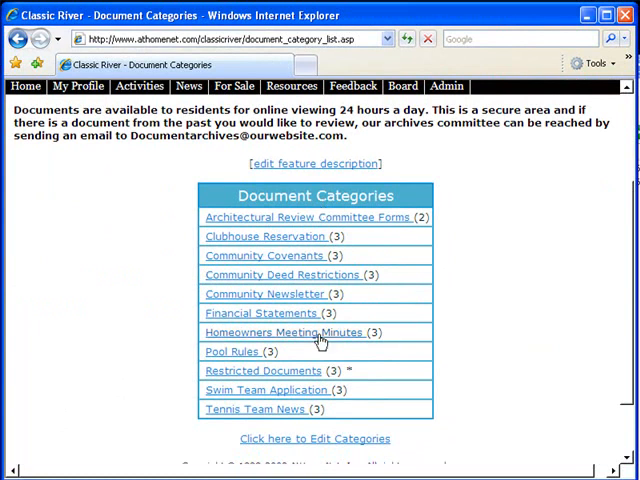
{"action": "left_click", "coordinate": [284, 332]}
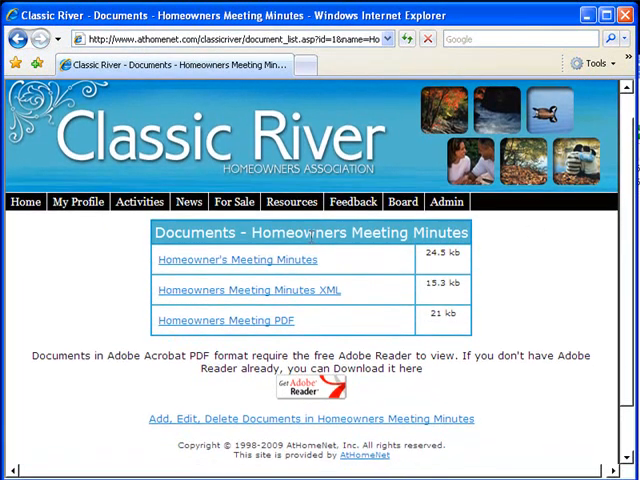
{"action": "left_click", "coordinate": [237, 259]}
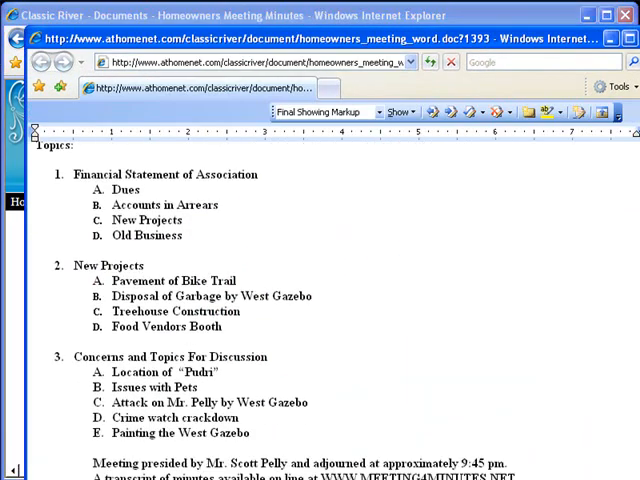
{"action": "left_click", "coordinate": [233, 232]}
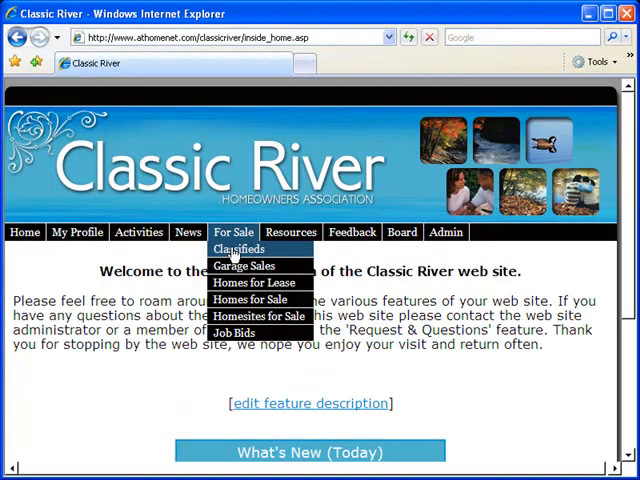
Open the Classified Categories page under For Sale > Classifieds.
{"action": "left_click", "coordinate": [239, 249]}
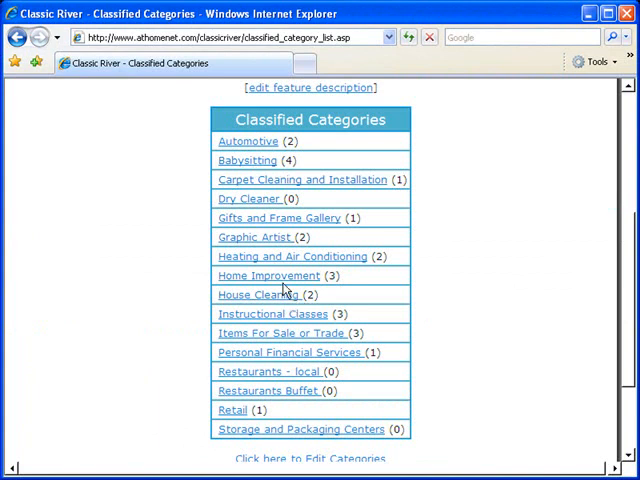
{"action": "left_click", "coordinate": [290, 352]}
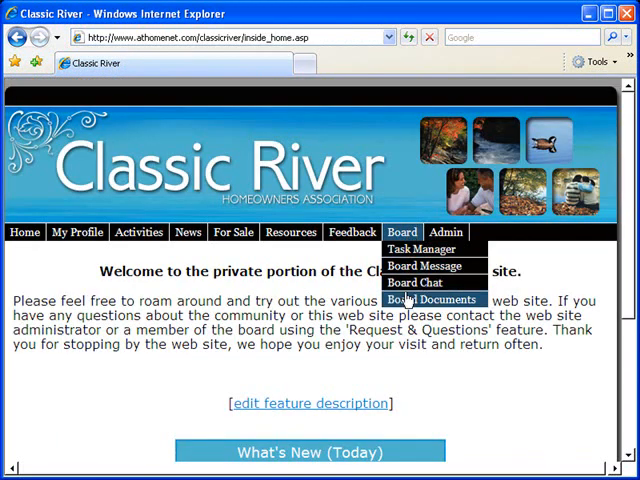
Review the open ARC Requests tasks in the board's Task Manager.
{"action": "left_click", "coordinate": [420, 248]}
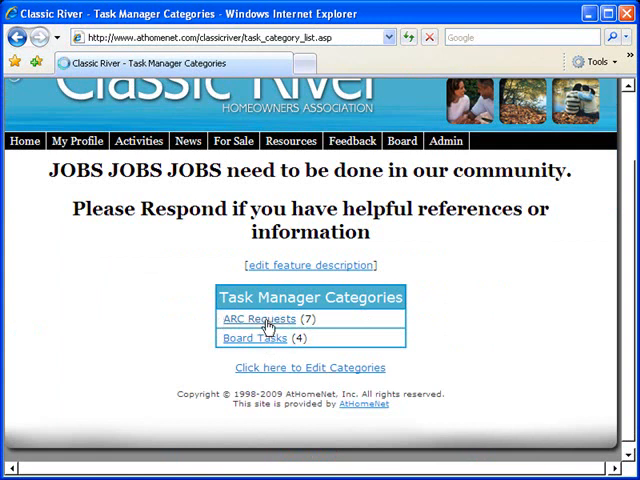
{"action": "left_click", "coordinate": [259, 318]}
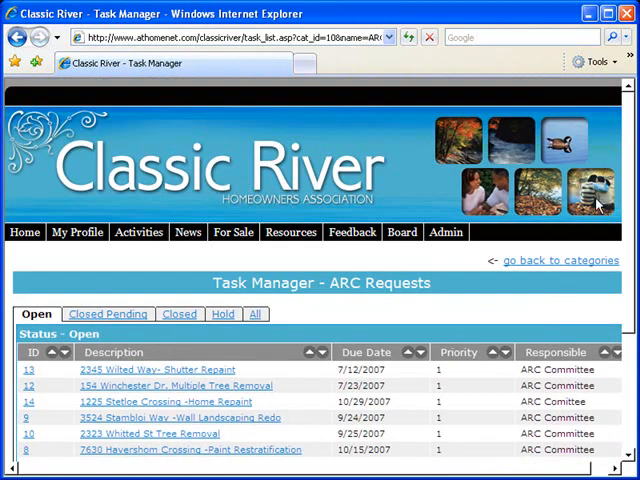
{"action": "scroll", "scroll_direction": "down", "scroll_amount": 3}
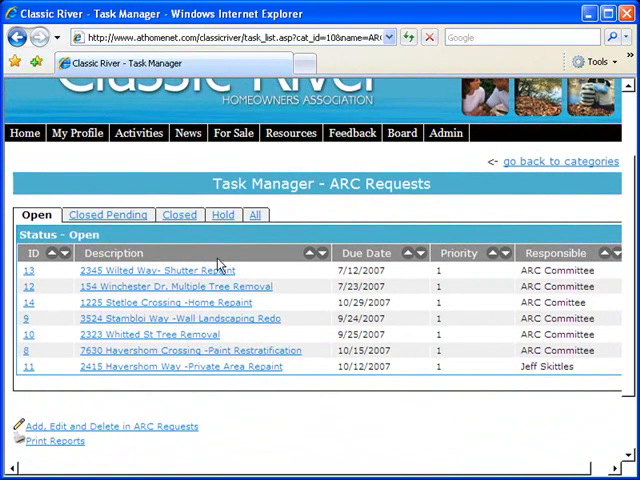
Read the Board Meeting Times discussion on the board-only message board.
{"action": "left_click", "coordinate": [165, 302]}
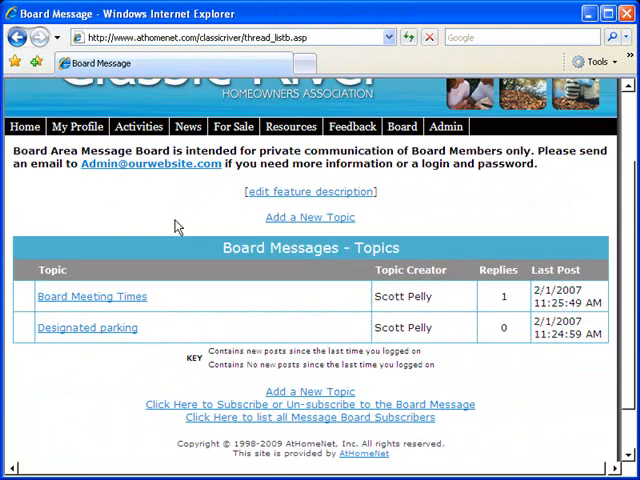
{"action": "mouse_move", "coordinate": [172, 252]}
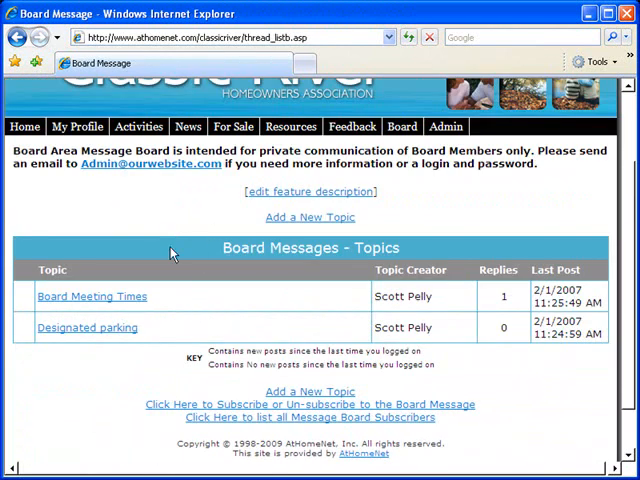
{"action": "left_click", "coordinate": [91, 296]}
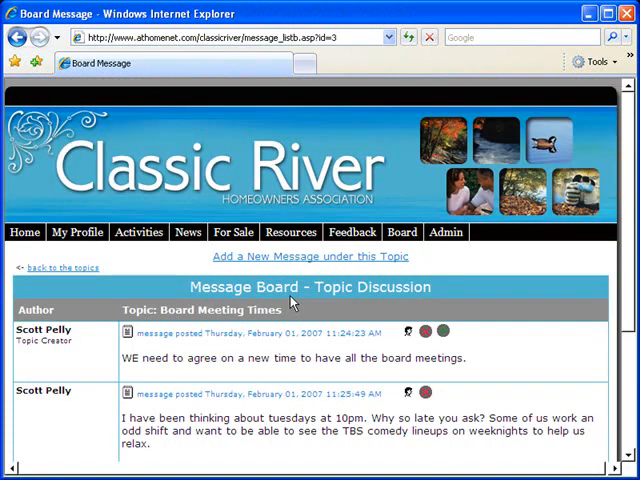
{"action": "scroll", "scroll_direction": "down", "scroll_amount": 3}
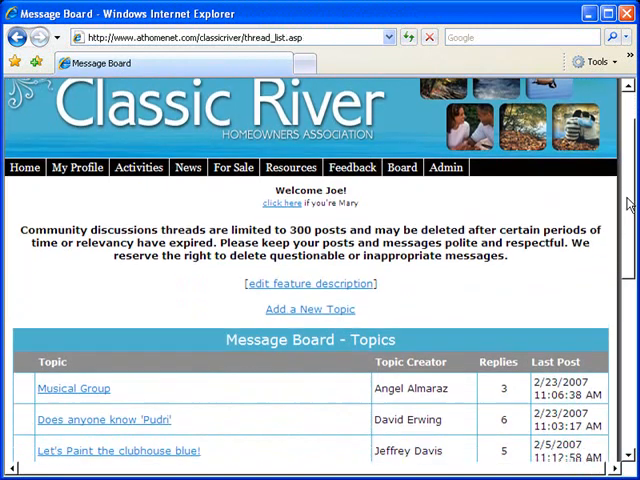
Scroll the message board topics and read the Musical Group discussion.
{"action": "scroll", "scroll_direction": "down", "scroll_amount": 3}
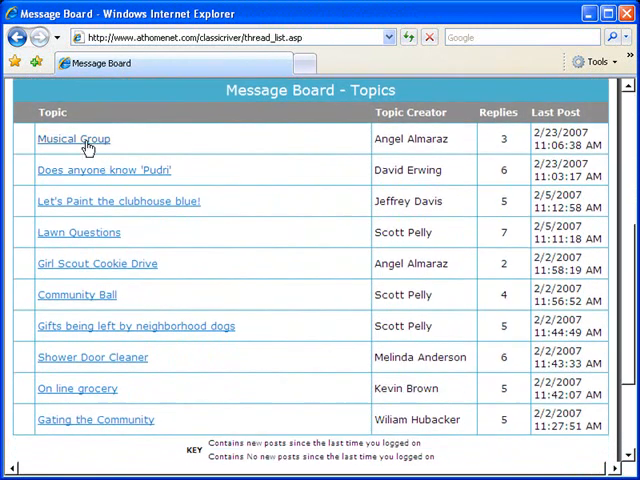
{"action": "left_click", "coordinate": [73, 138]}
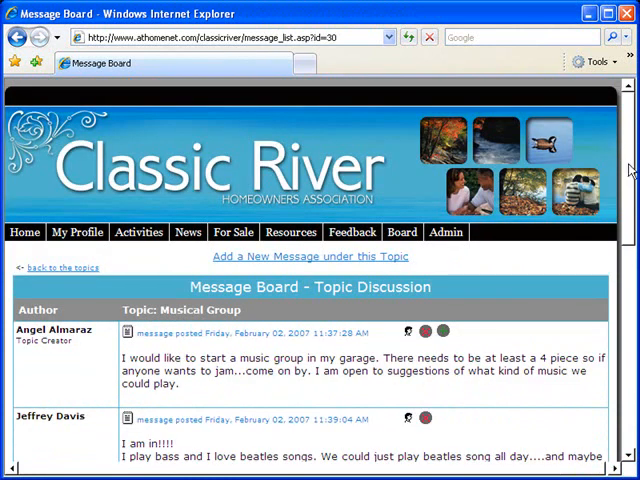
{"action": "scroll", "scroll_direction": "down", "scroll_amount": 3}
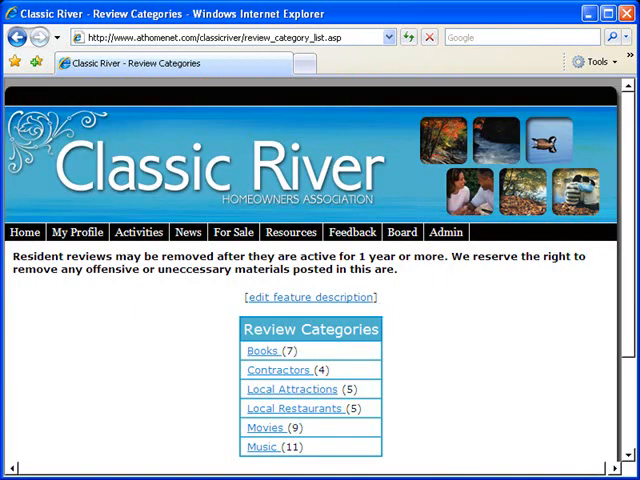
Read the Procacci's Italian Restaurant reviews under Local Restaurants, then go back Home.
{"action": "scroll", "scroll_direction": "down", "scroll_amount": 3}
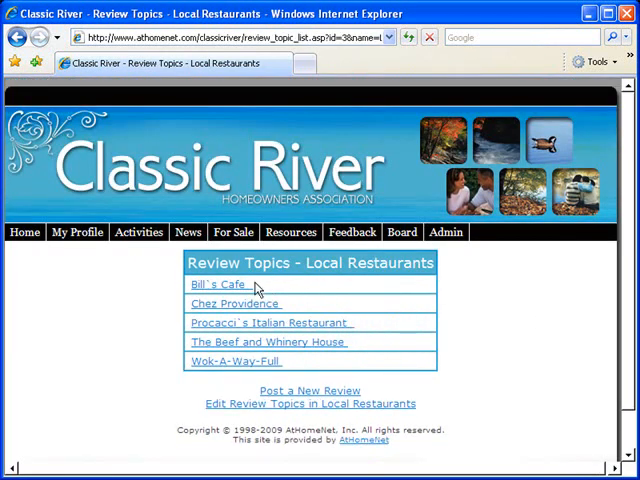
{"action": "left_click", "coordinate": [270, 322]}
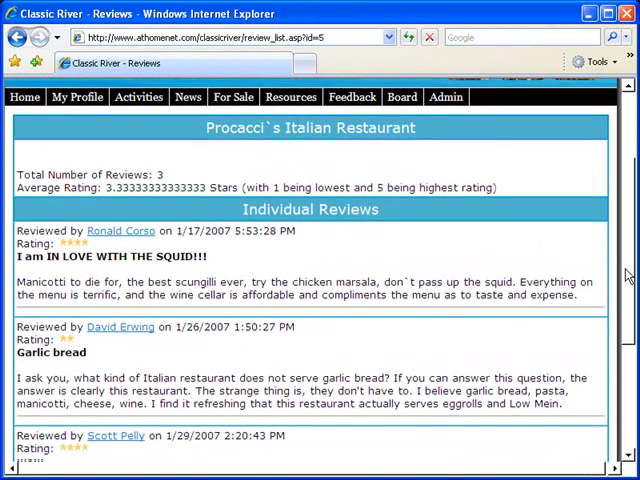
{"action": "left_click", "coordinate": [233, 232]}
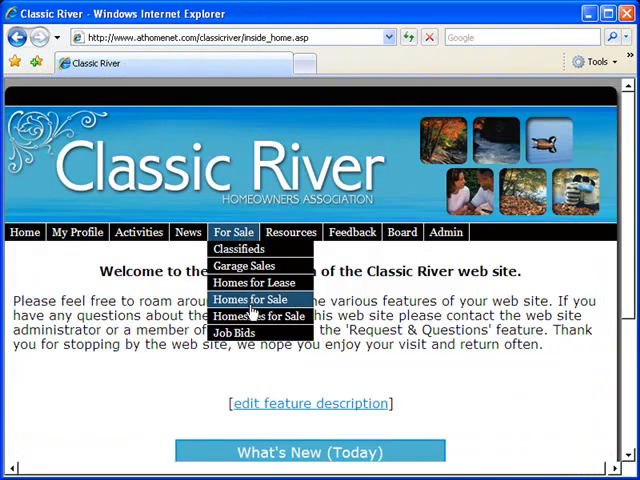
{"action": "left_click", "coordinate": [253, 299]}
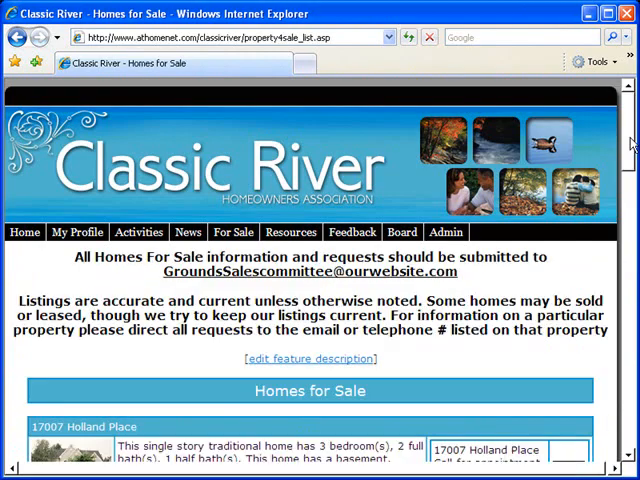
{"action": "scroll", "scroll_direction": "down", "scroll_amount": 3}
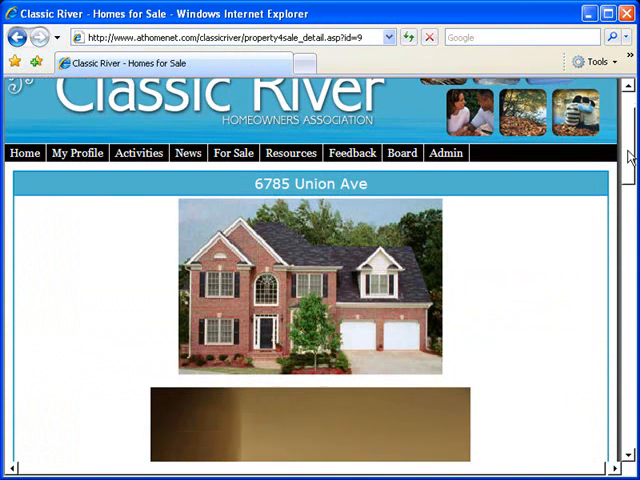
{"action": "scroll", "scroll_direction": "down", "scroll_amount": 3}
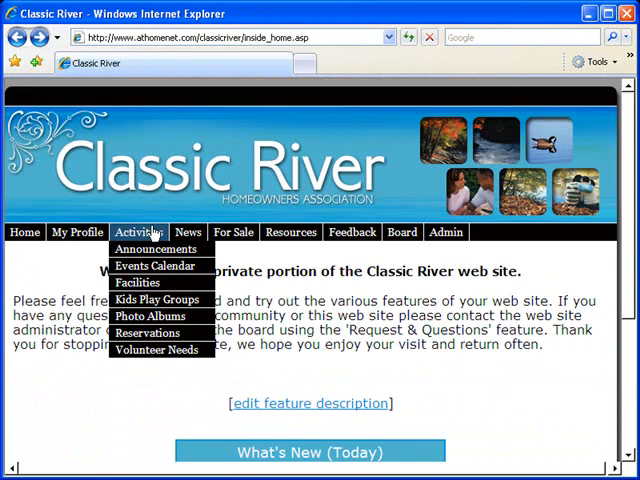
{"action": "mouse_move", "coordinate": [151, 316]}
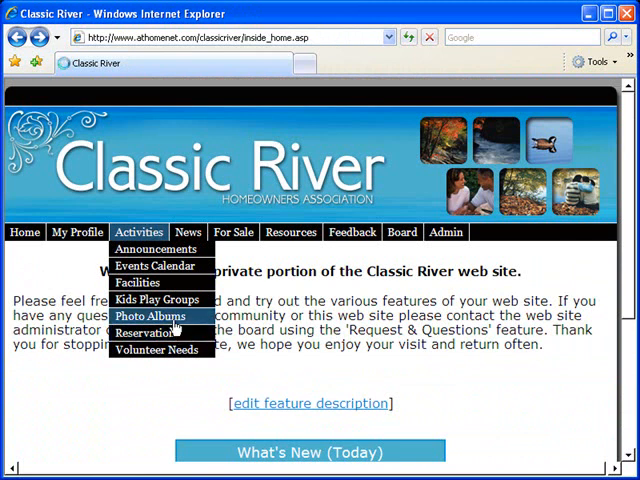
Open Photo Albums and play Back to the Beach Party as a slideshow.
{"action": "left_click", "coordinate": [152, 316]}
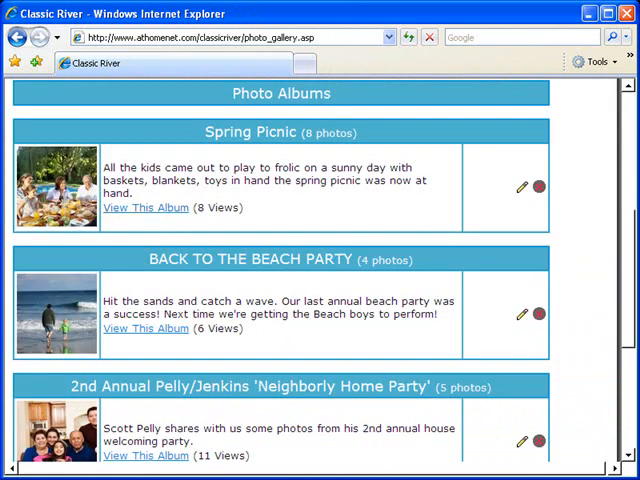
{"action": "scroll", "scroll_direction": "down", "scroll_amount": 3}
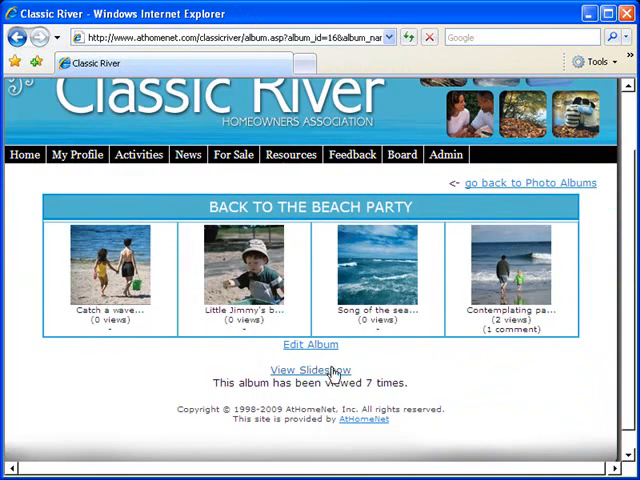
{"action": "left_click", "coordinate": [311, 370]}
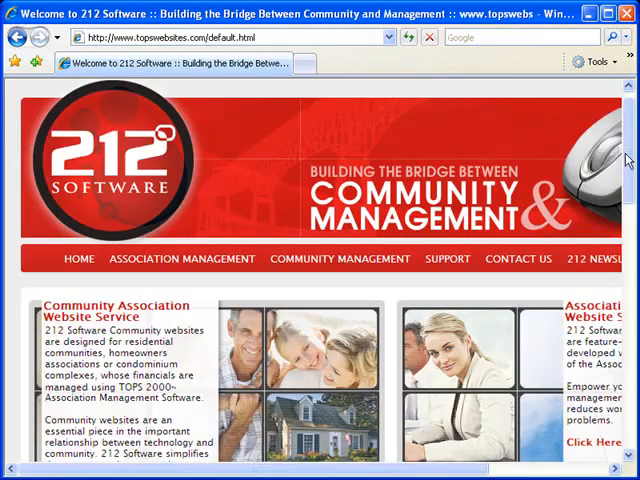
{"action": "scroll", "scroll_direction": "down", "scroll_amount": 3}
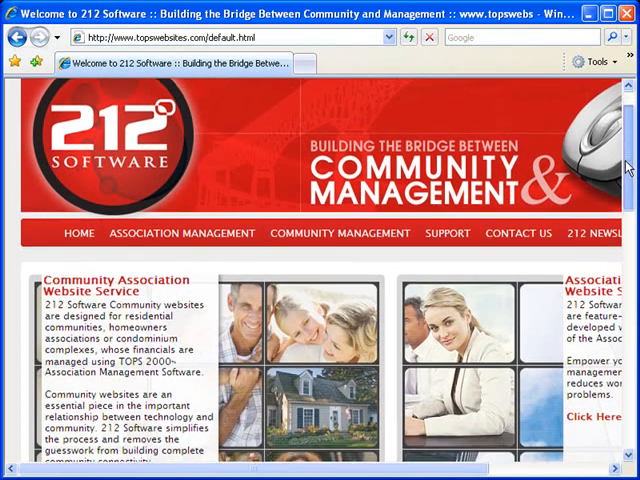
{"action": "scroll", "scroll_direction": "down", "scroll_amount": 3}
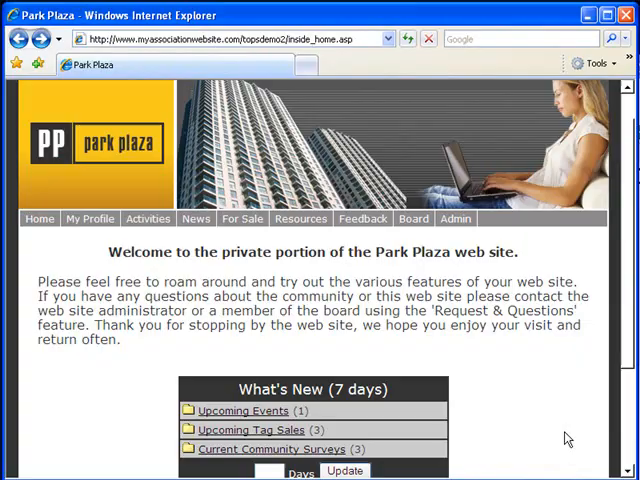
View the Park Plaza resident's My Profile account information and account payment history.
{"action": "left_click", "coordinate": [90, 218]}
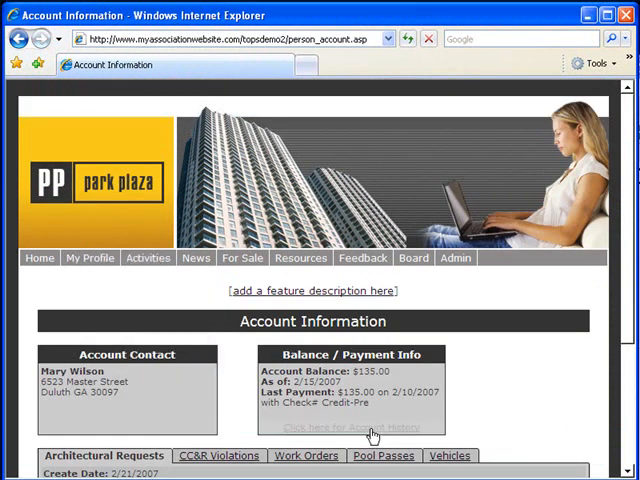
{"action": "left_click", "coordinate": [349, 427]}
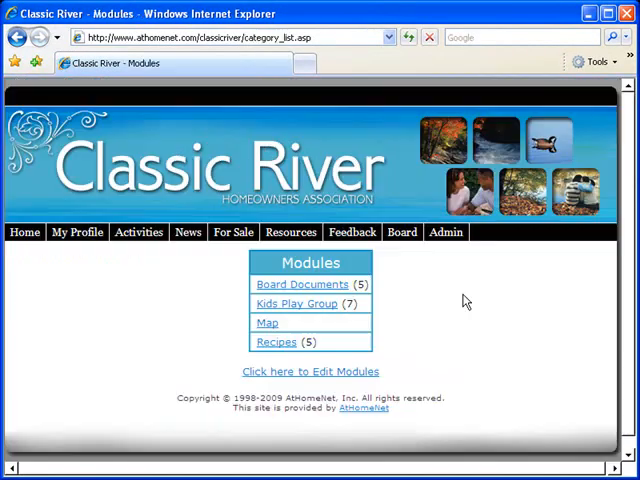
Open the module editing form and type '1st' and 'Founders Cl' as the short description.
{"action": "left_click", "coordinate": [295, 303]}
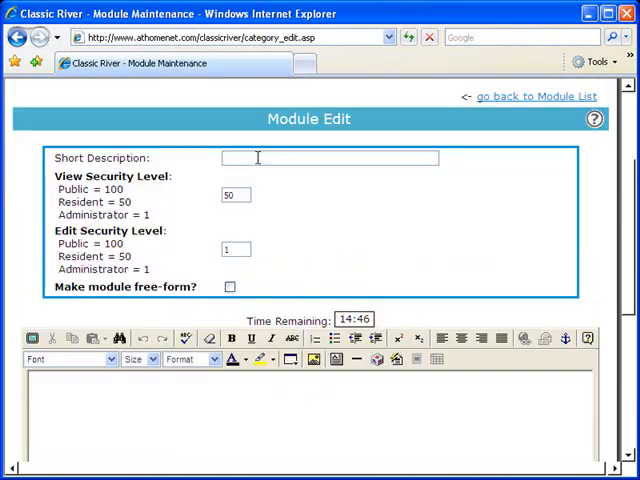
{"action": "type", "text": "1st"}
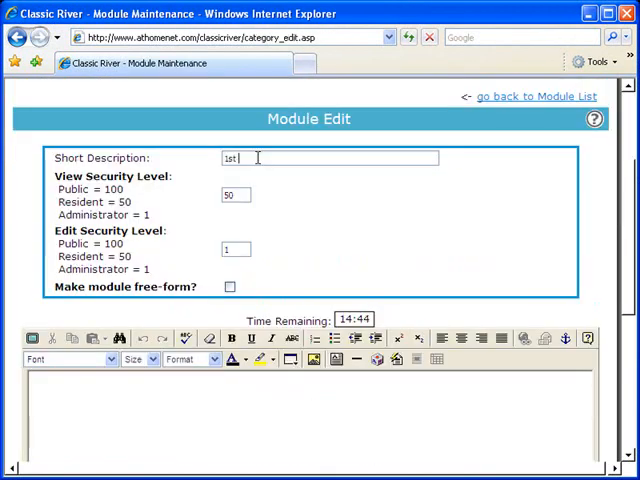
{"action": "type", "text": "Founders Cl"}
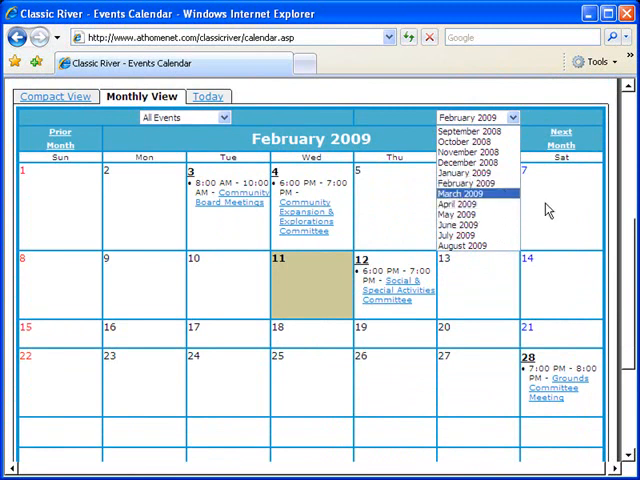
Open the February 4, 2009 Community Expansion & Explorations Committee event for editing.
{"action": "left_click", "coordinate": [306, 212]}
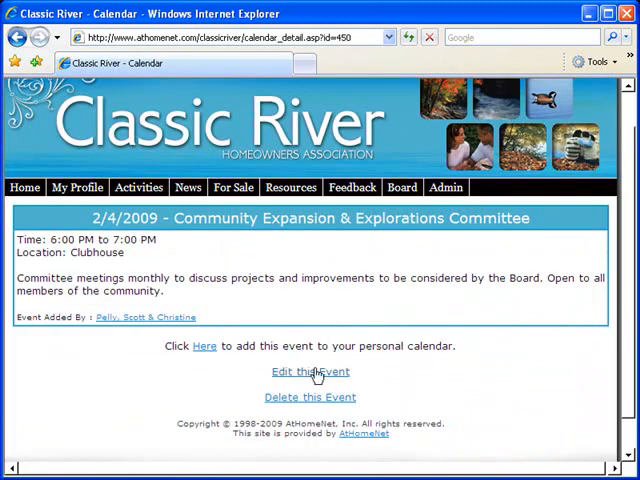
{"action": "left_click", "coordinate": [139, 232]}
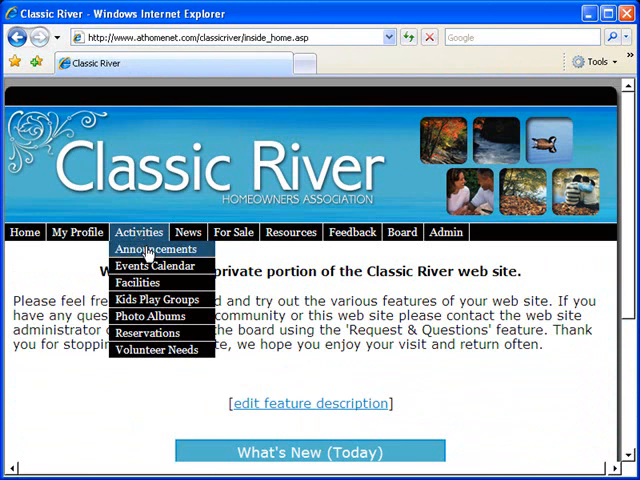
View the Crime Watch announcements, then return to the Classic River members' home page.
{"action": "left_click", "coordinate": [155, 249]}
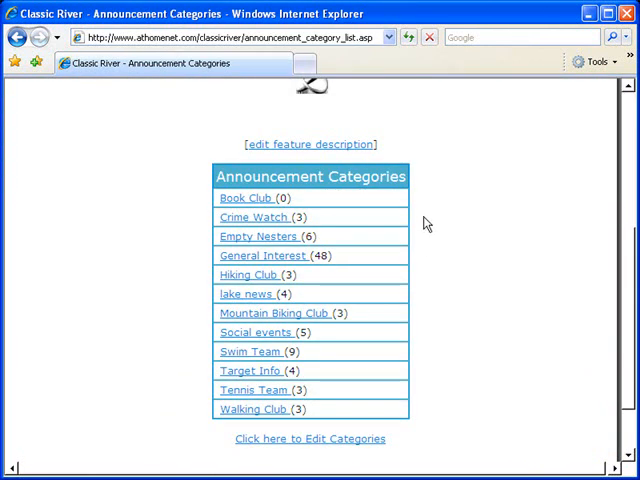
{"action": "left_click", "coordinate": [253, 217]}
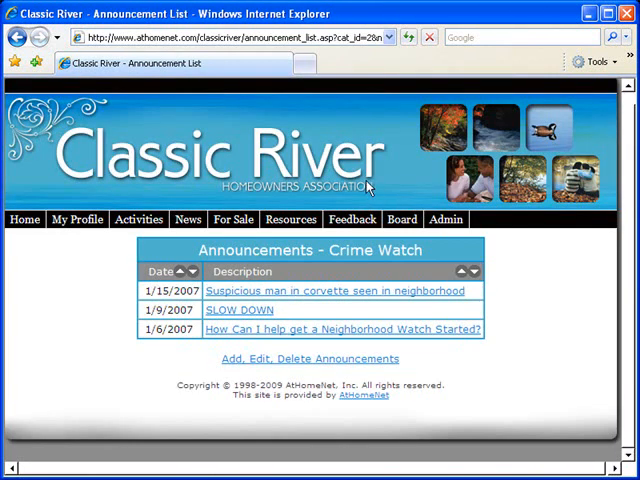
{"action": "left_click", "coordinate": [139, 219]}
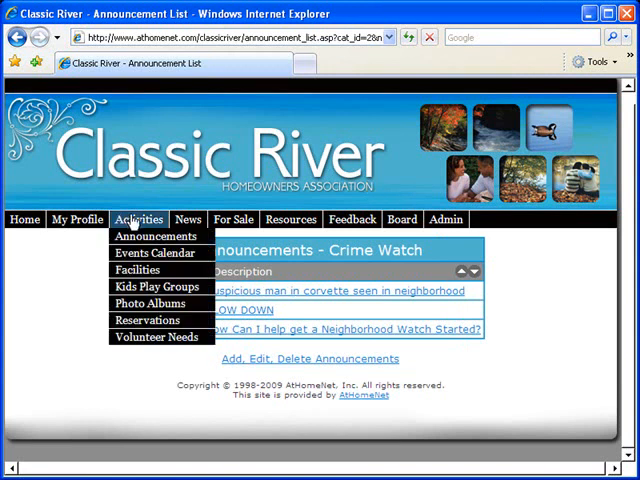
{"action": "left_click", "coordinate": [291, 219]}
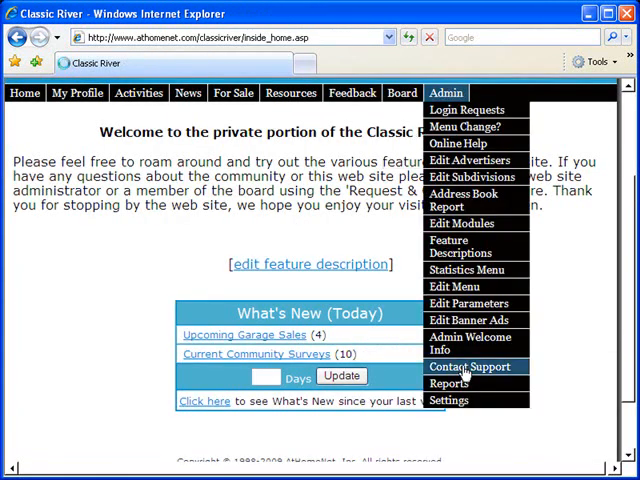
Choose Contact Support from the Admin menu on the home page.
{"action": "left_click", "coordinate": [469, 366]}
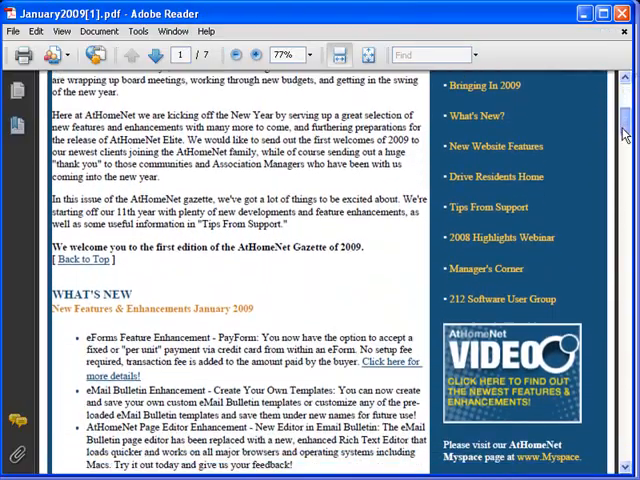
{"action": "scroll", "scroll_direction": "down", "scroll_amount": 3}
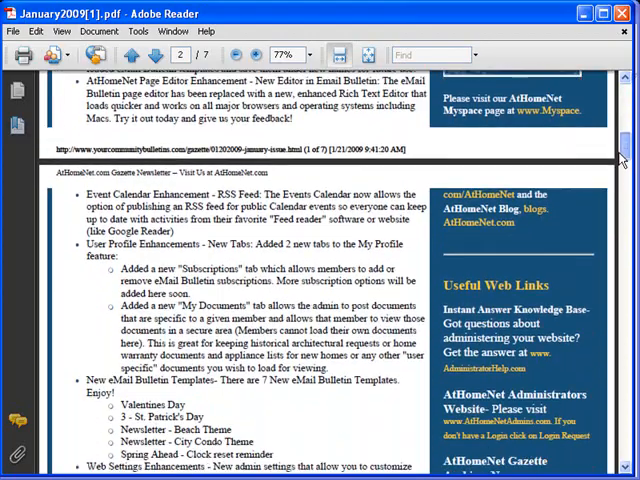
{"action": "scroll", "scroll_direction": "down", "scroll_amount": 3}
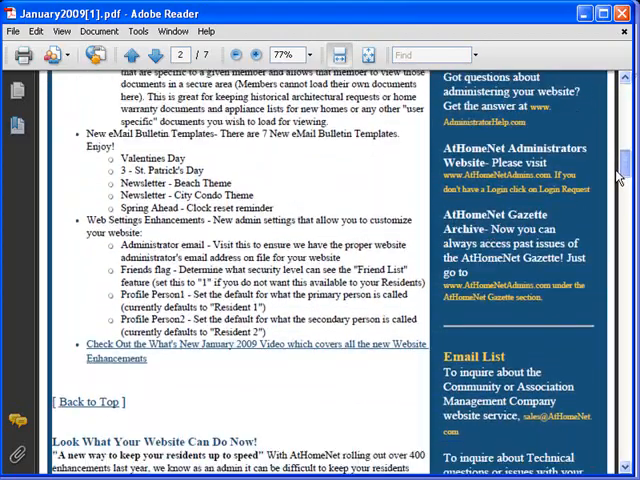
{"action": "scroll", "scroll_direction": "down", "scroll_amount": 3}
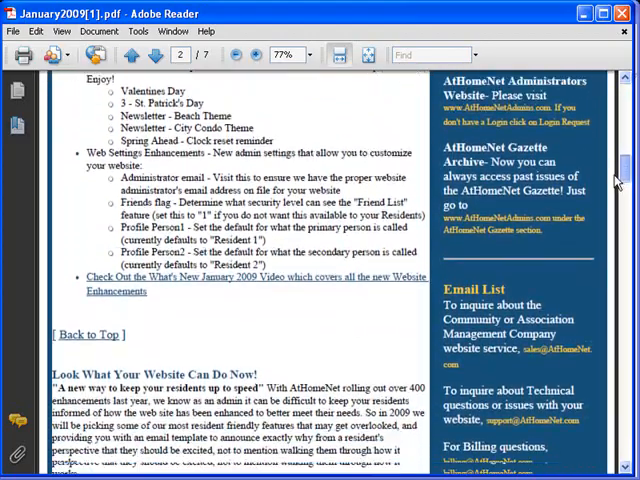
{"action": "scroll", "scroll_direction": "down", "scroll_amount": 3}
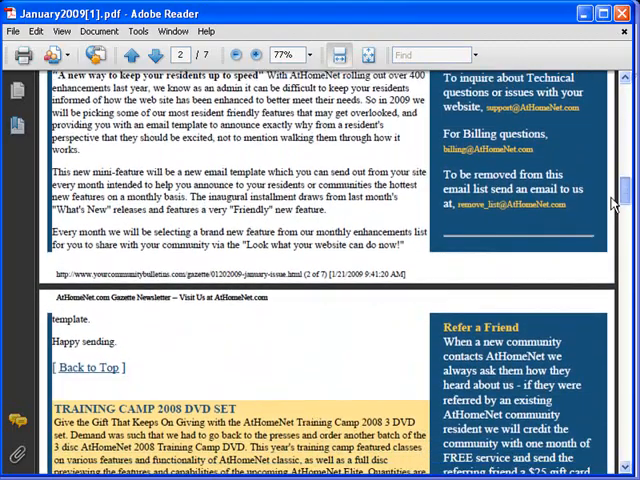
{"action": "scroll", "scroll_direction": "down", "scroll_amount": 3}
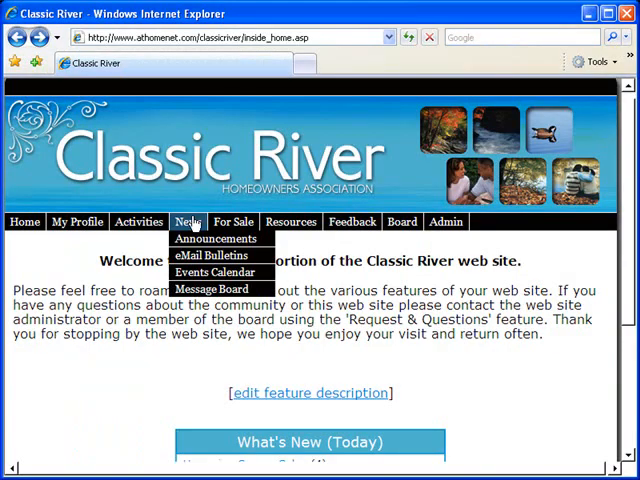
{"action": "mouse_move", "coordinate": [217, 238]}
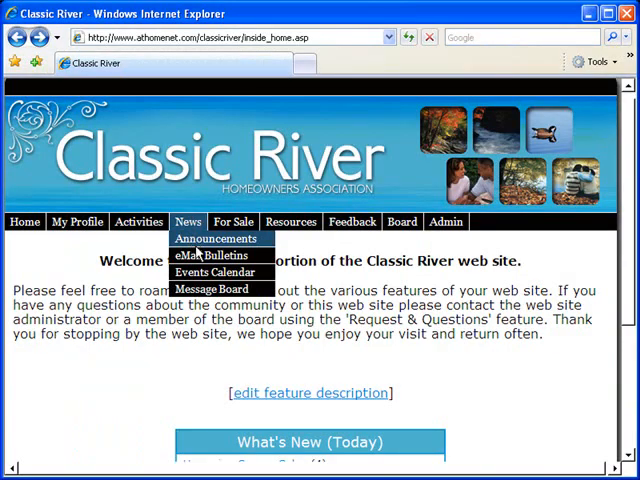
Browse the eMail Bulletins subscription list, then scroll the public home page.
{"action": "left_click", "coordinate": [210, 256]}
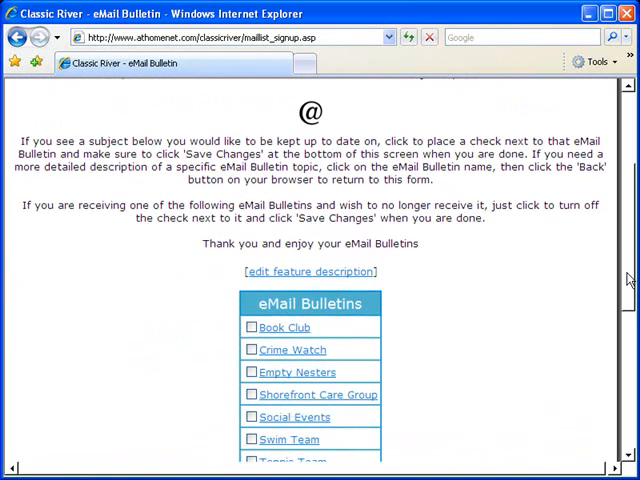
{"action": "scroll", "scroll_direction": "down", "scroll_amount": 3}
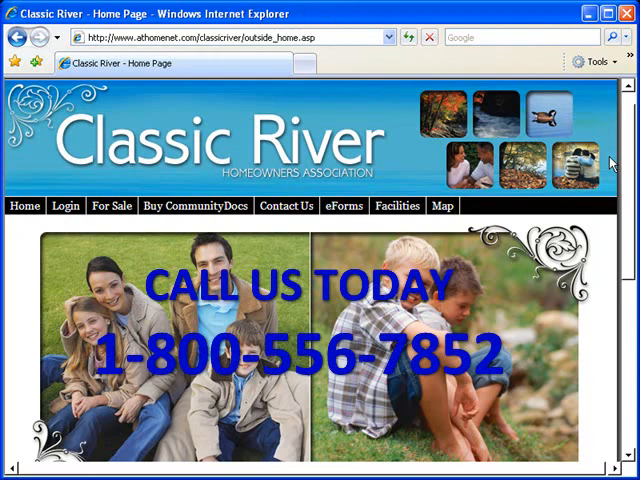
{"action": "scroll", "scroll_direction": "down", "scroll_amount": 3}
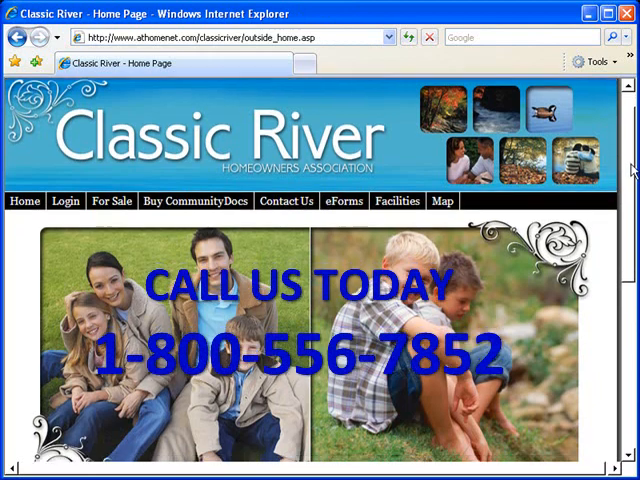
{"action": "scroll", "scroll_direction": "down", "scroll_amount": 3}
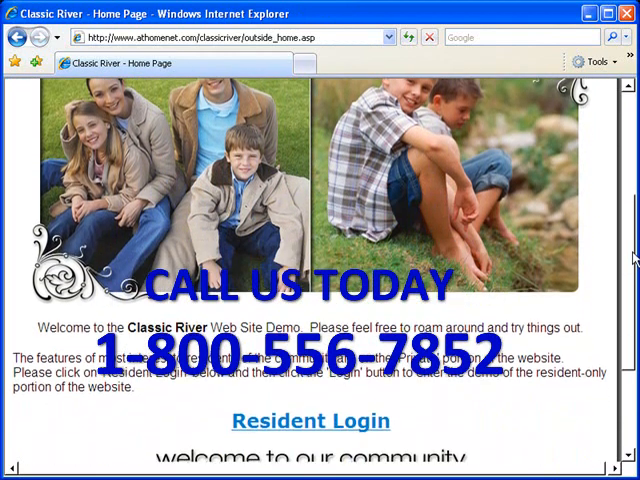